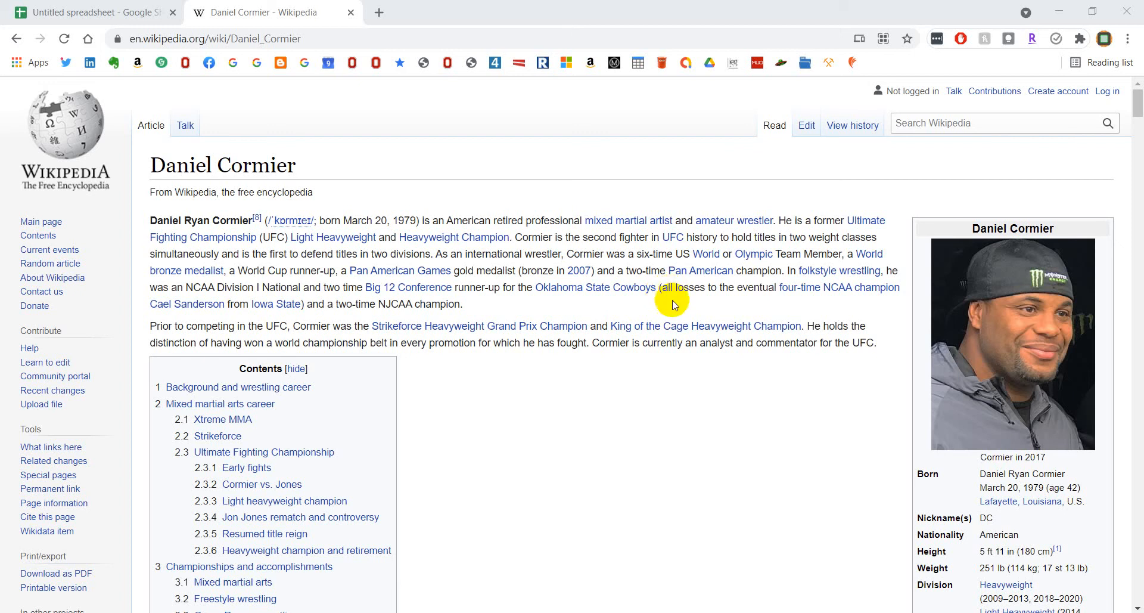
# - Scroll the Daniel Cormier article down to the Mixed martial arts record table
pyautogui.scroll(-3)
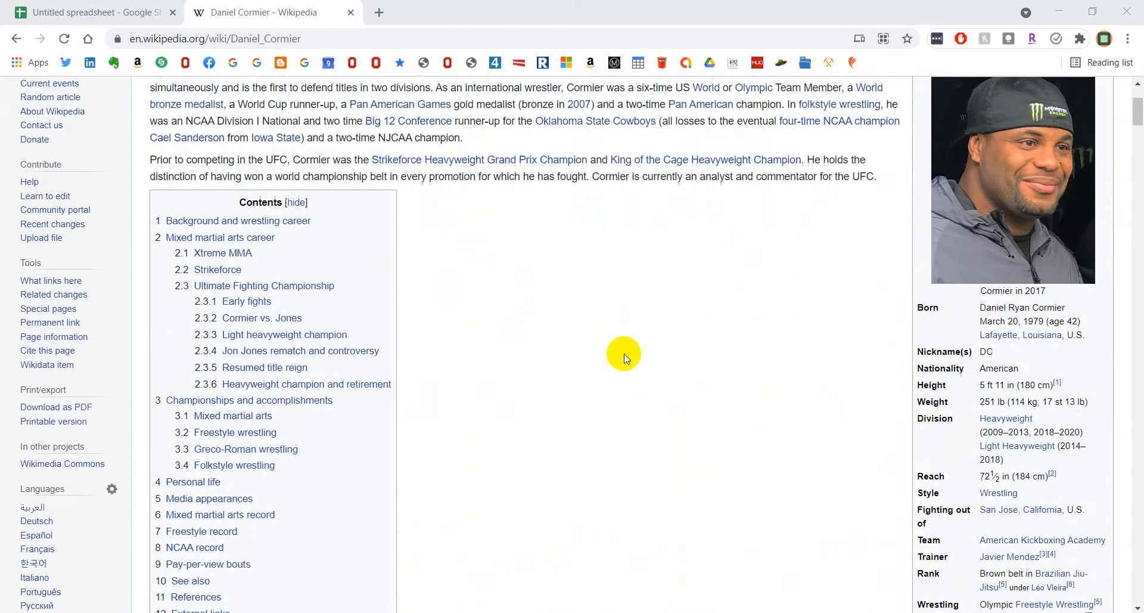
pyautogui.scroll(-3)
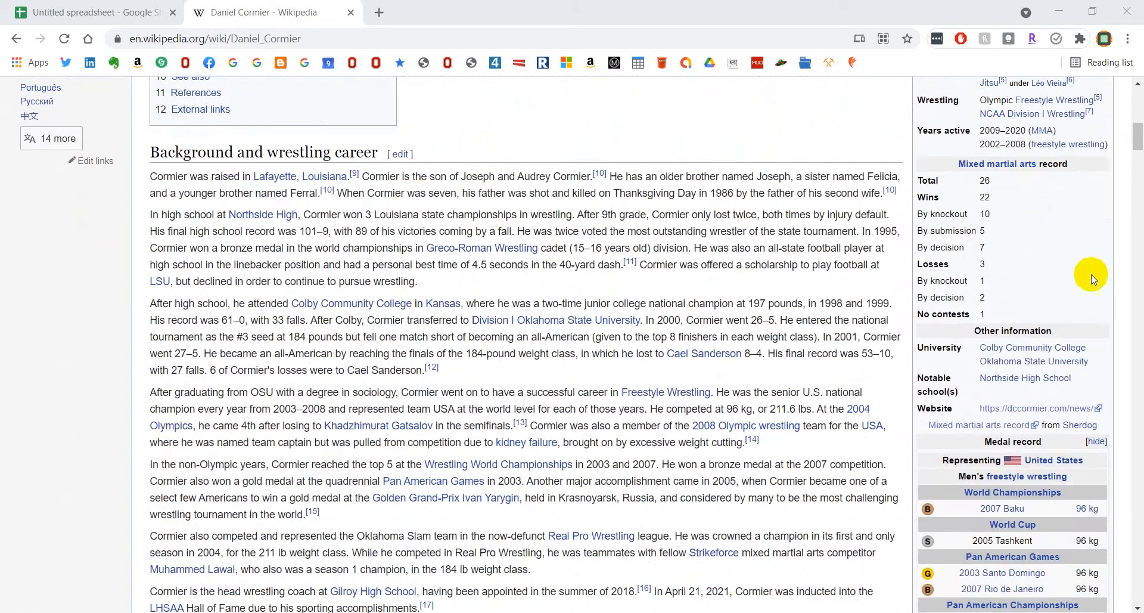
pyautogui.scroll(-3)
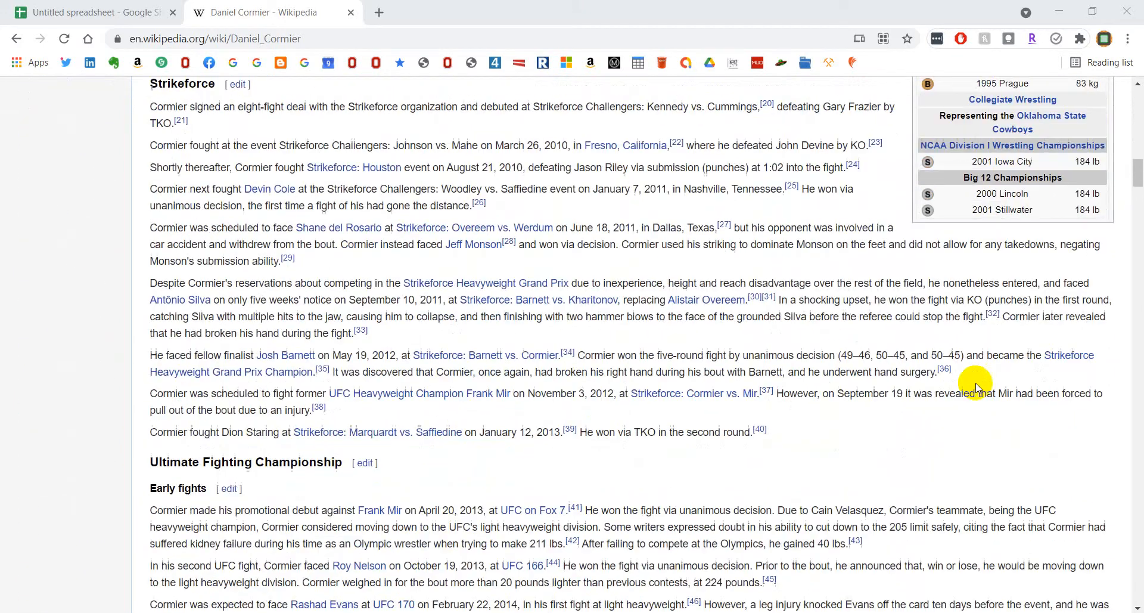
pyautogui.scroll(-3)
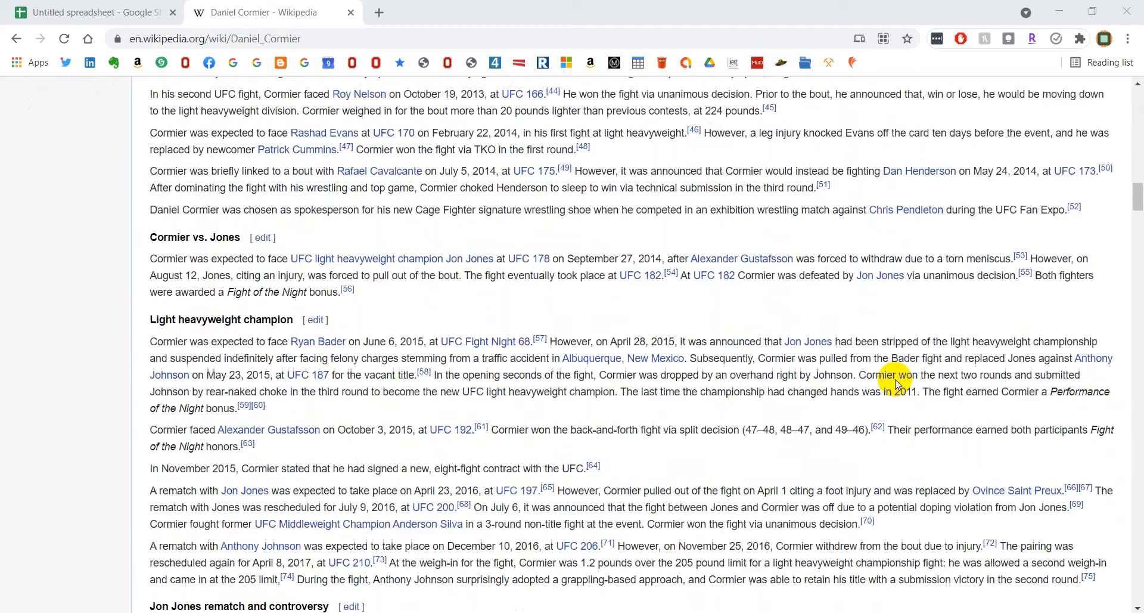
pyautogui.scroll(-3)
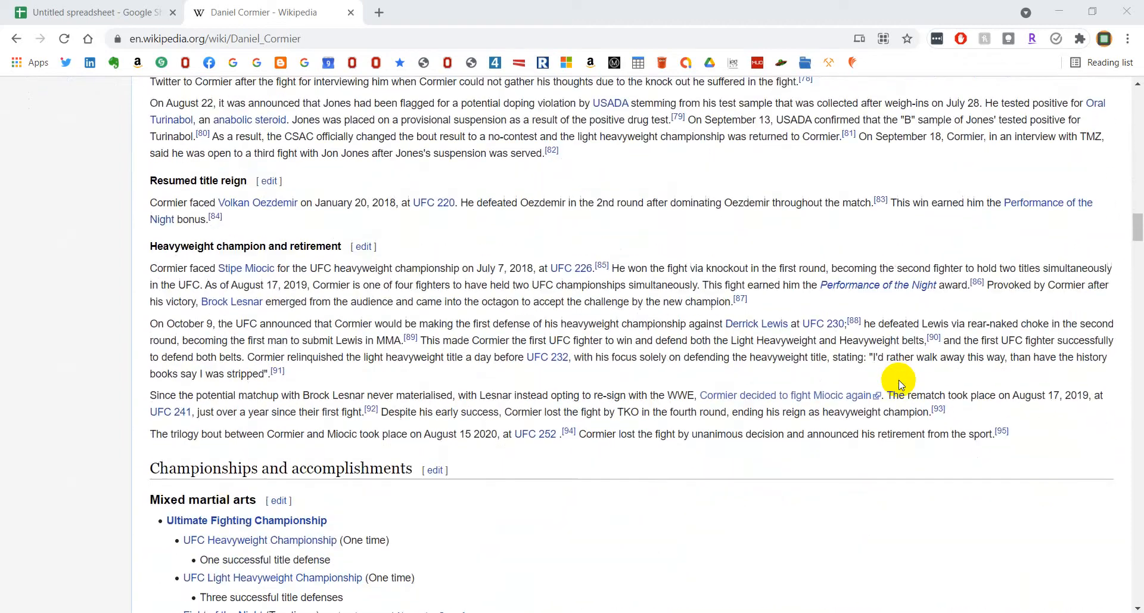
pyautogui.scroll(-3)
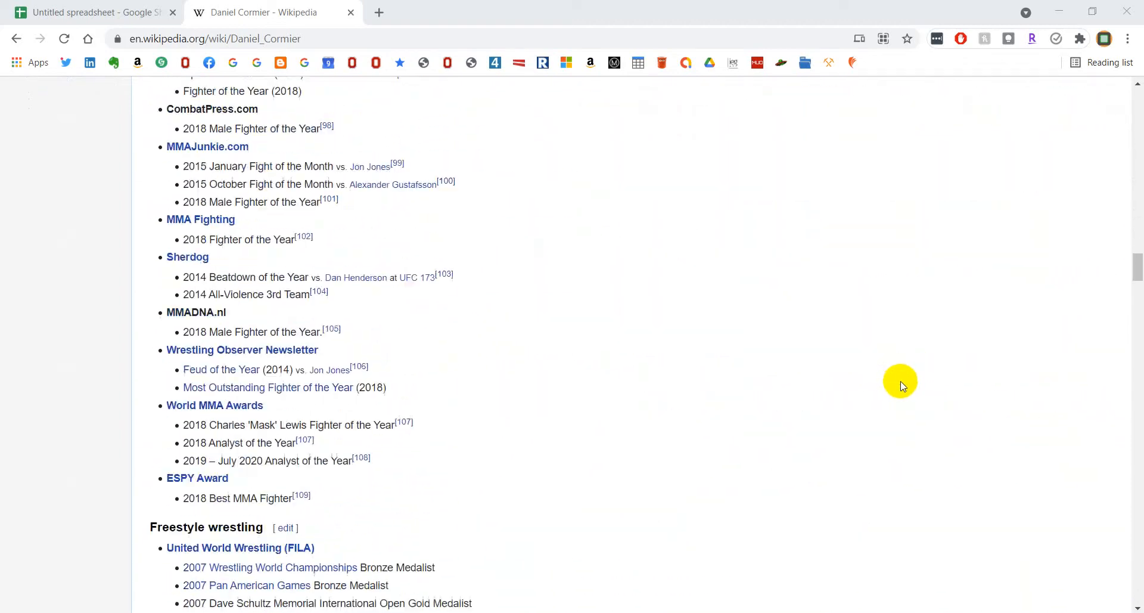
pyautogui.scroll(-3)
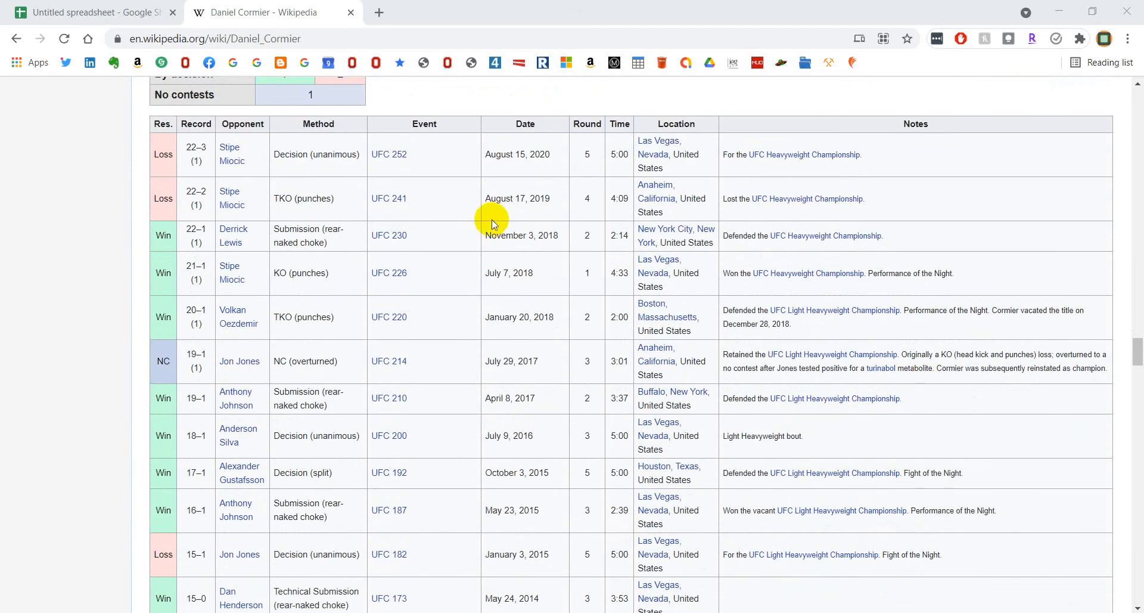
pyautogui.moveTo(290, 437)
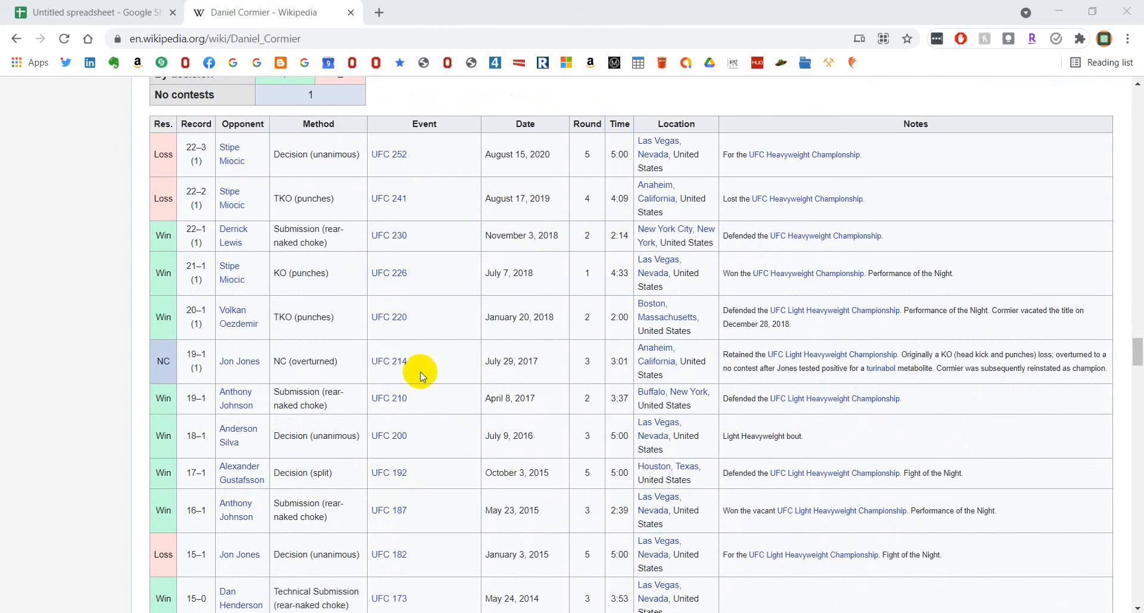
# - Inspect the fight record table.wikitable element and copy its XPath
pyautogui.rightClick(420, 376)
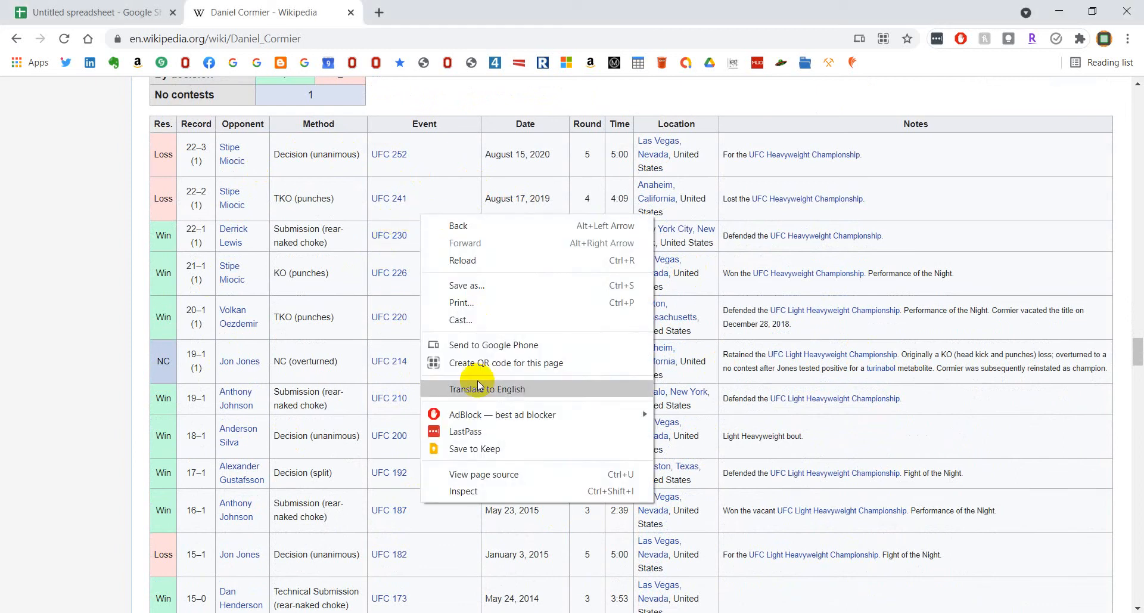
pyautogui.click(463, 491)
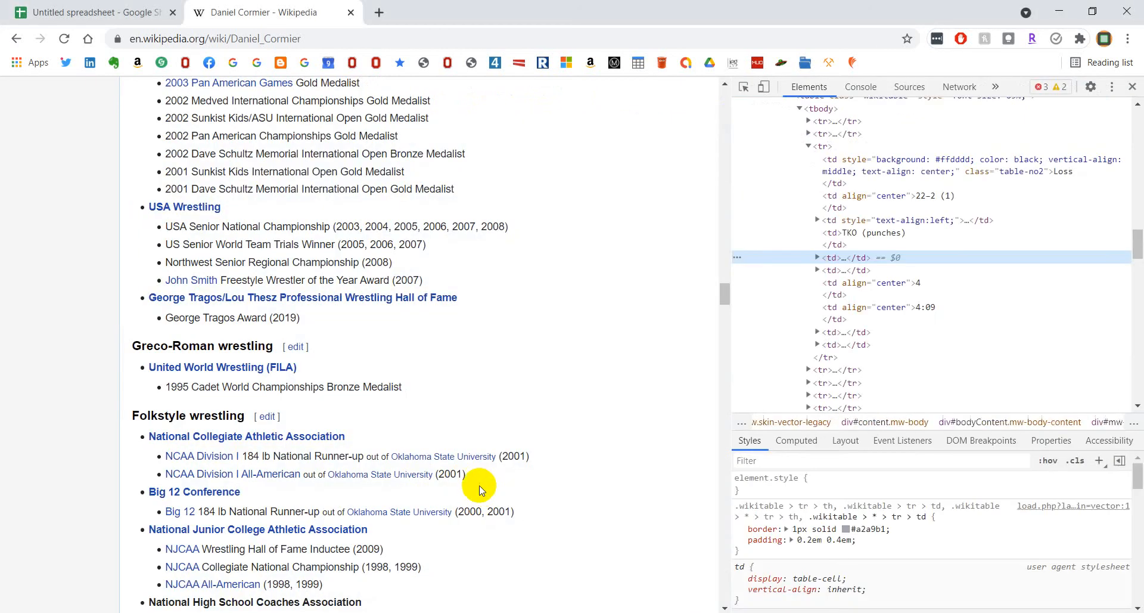
pyautogui.scroll(-3)
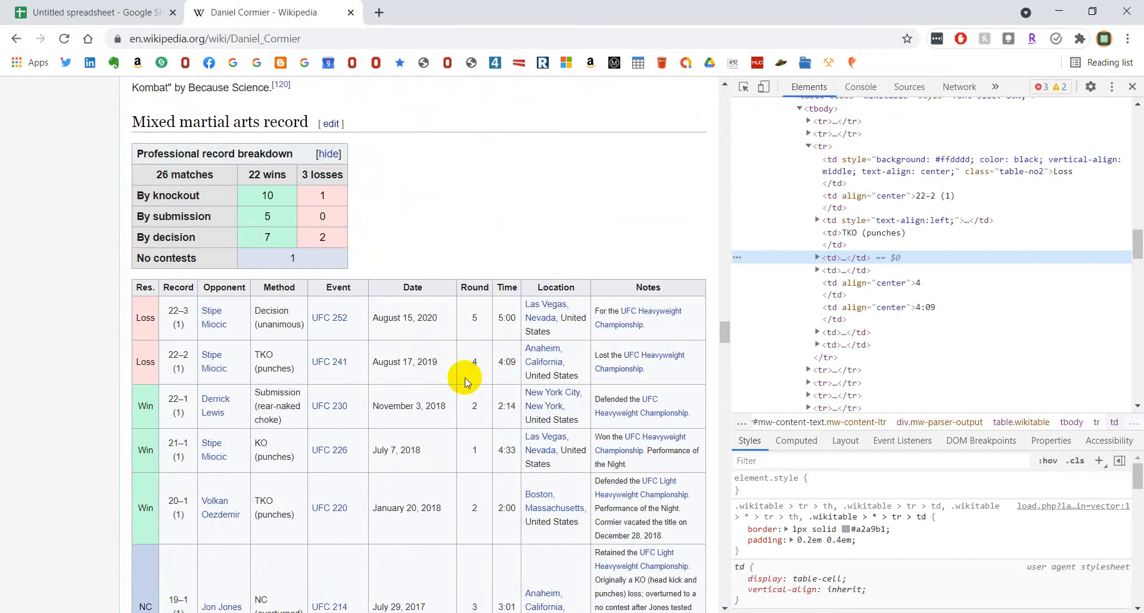
pyautogui.scroll(-3)
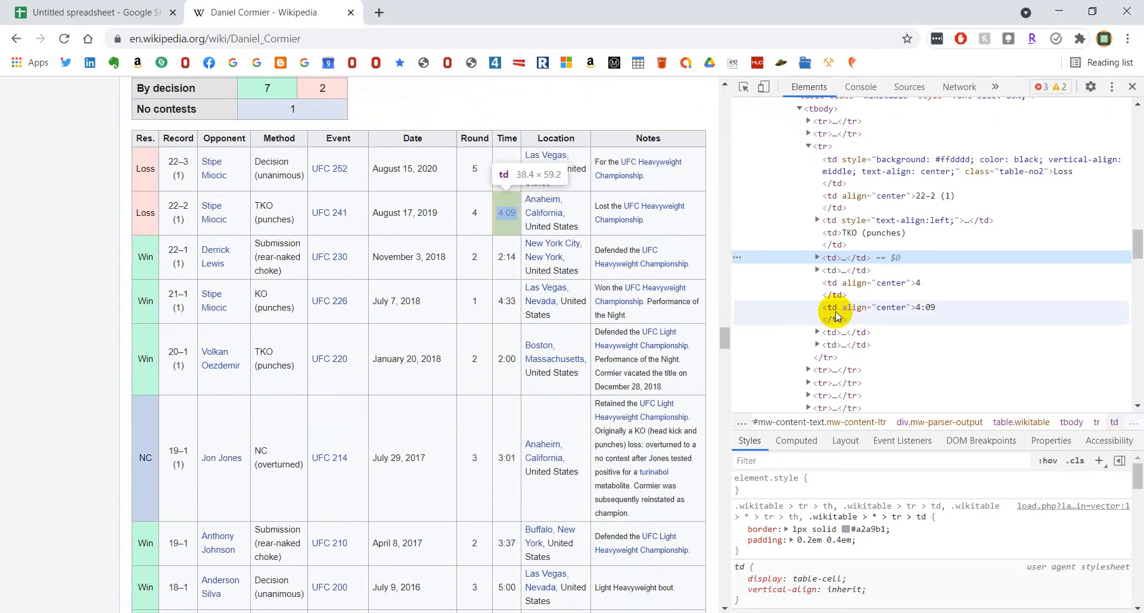
pyautogui.moveTo(857, 165)
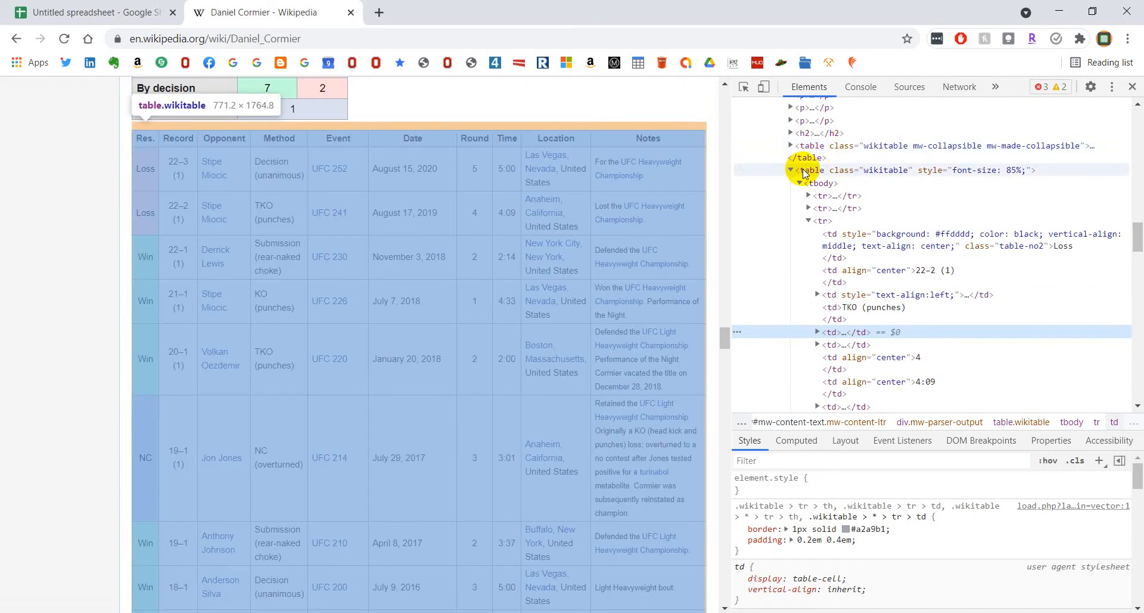
pyautogui.rightClick(807, 170)
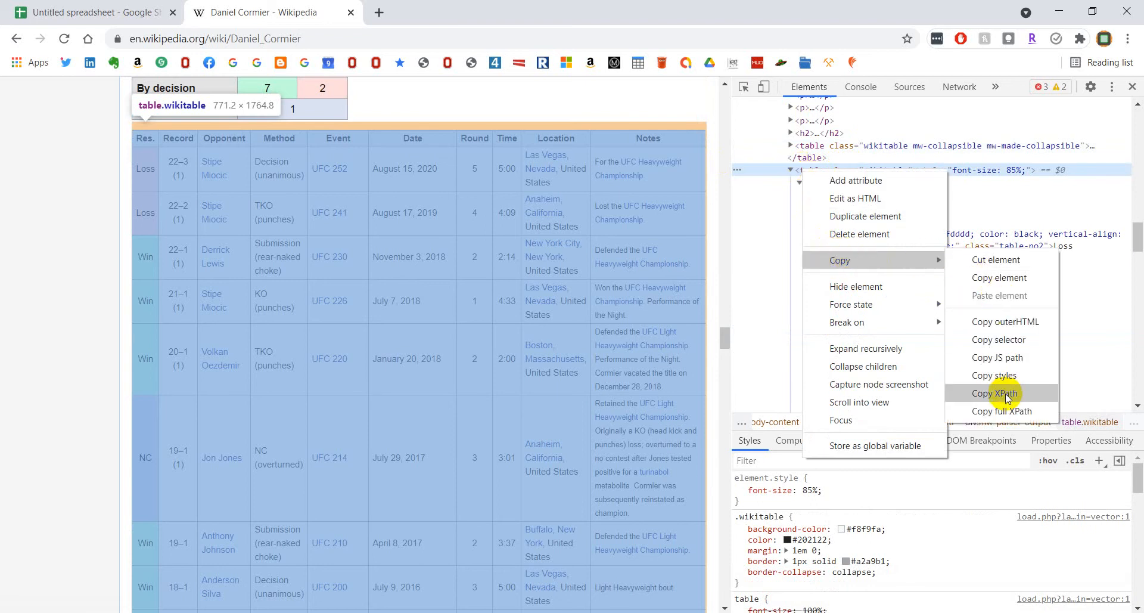
pyautogui.click(993, 393)
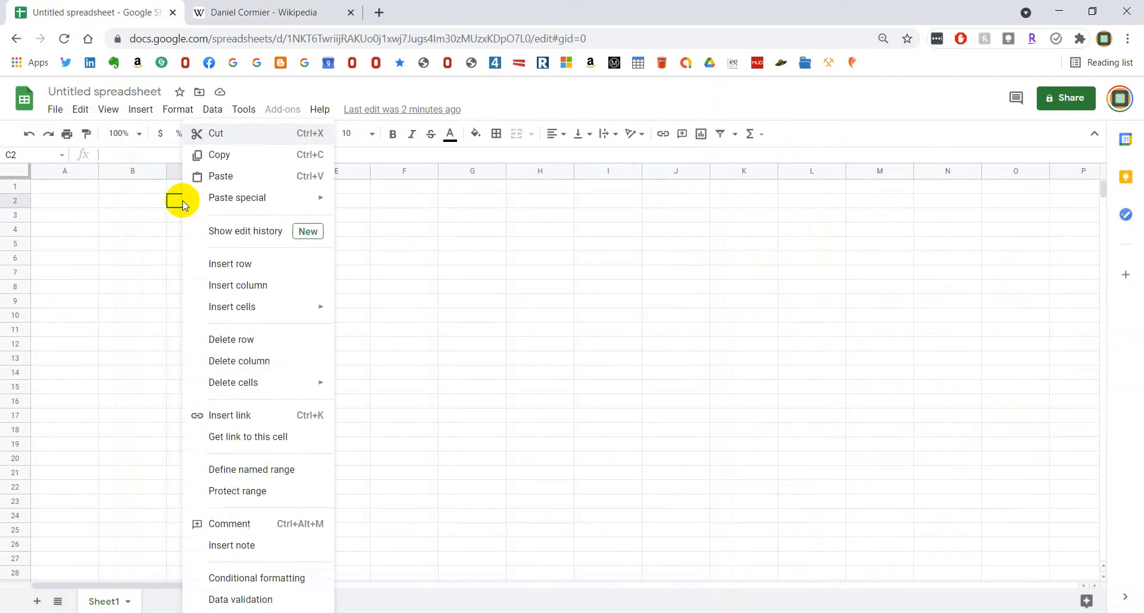
# - Switch to the Untitled spreadsheet and select cell A1 for the import formula
pyautogui.click(221, 175)
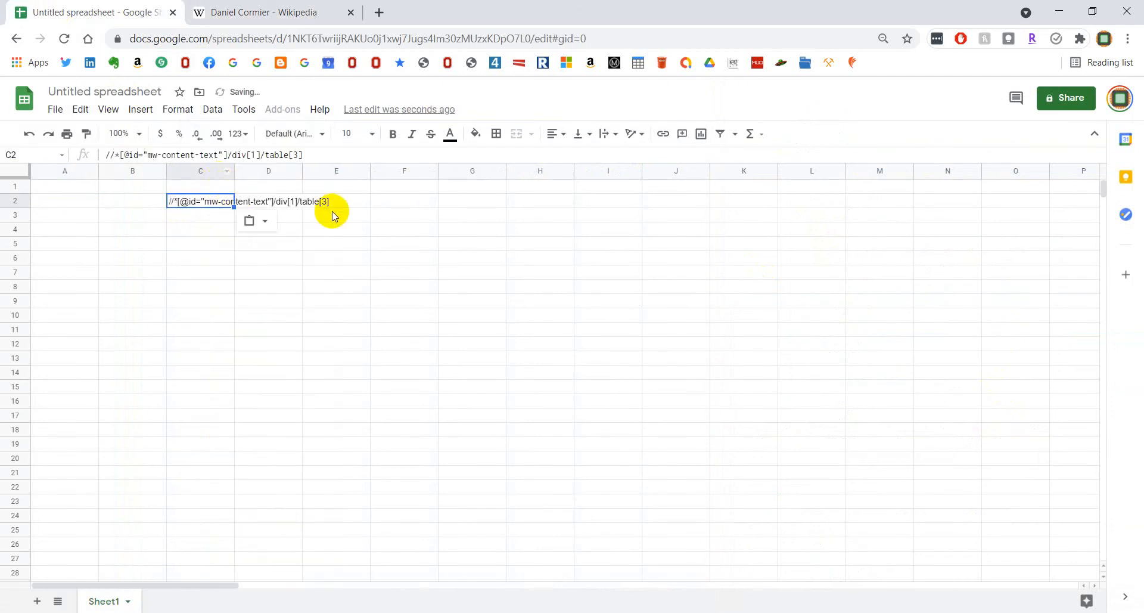
pyautogui.moveTo(327, 206)
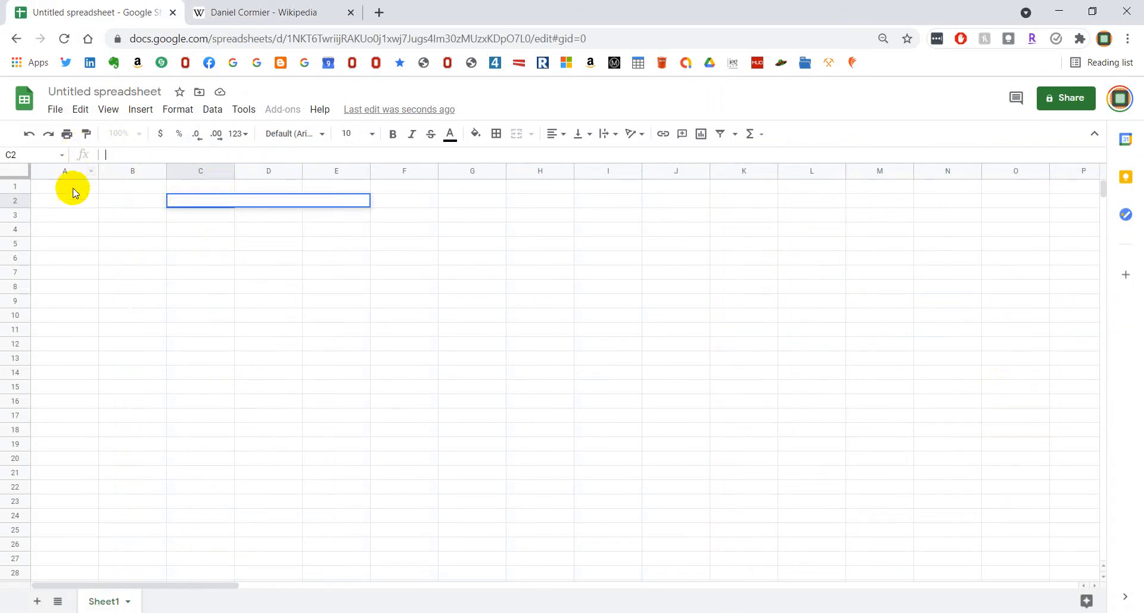
pyautogui.click(64, 186)
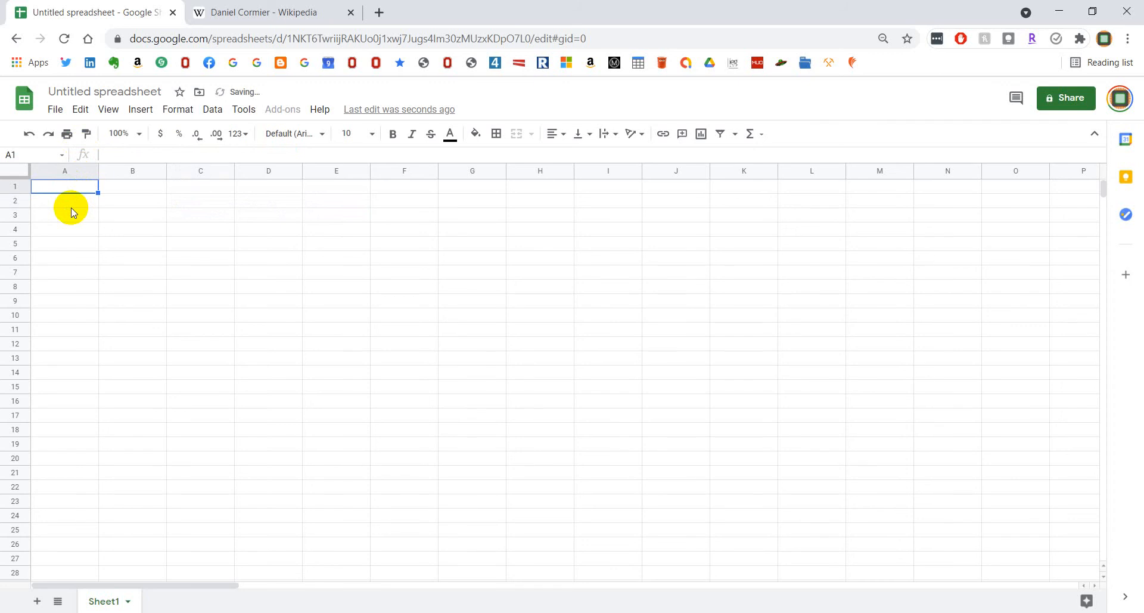
pyautogui.write('=')
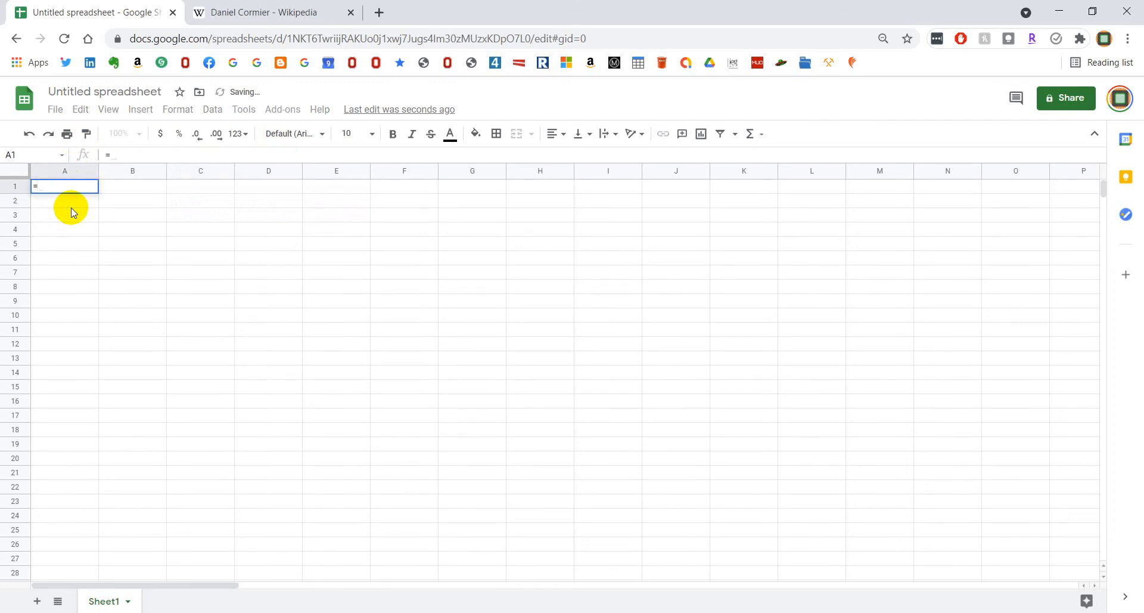
pyautogui.write('importhtml(')
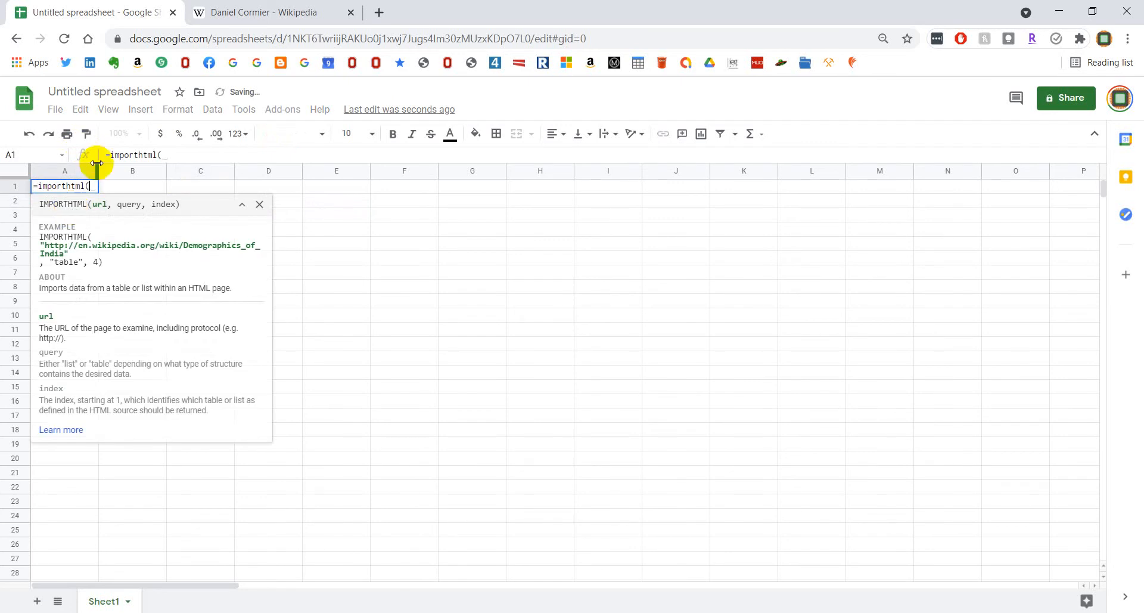
pyautogui.click(263, 12)
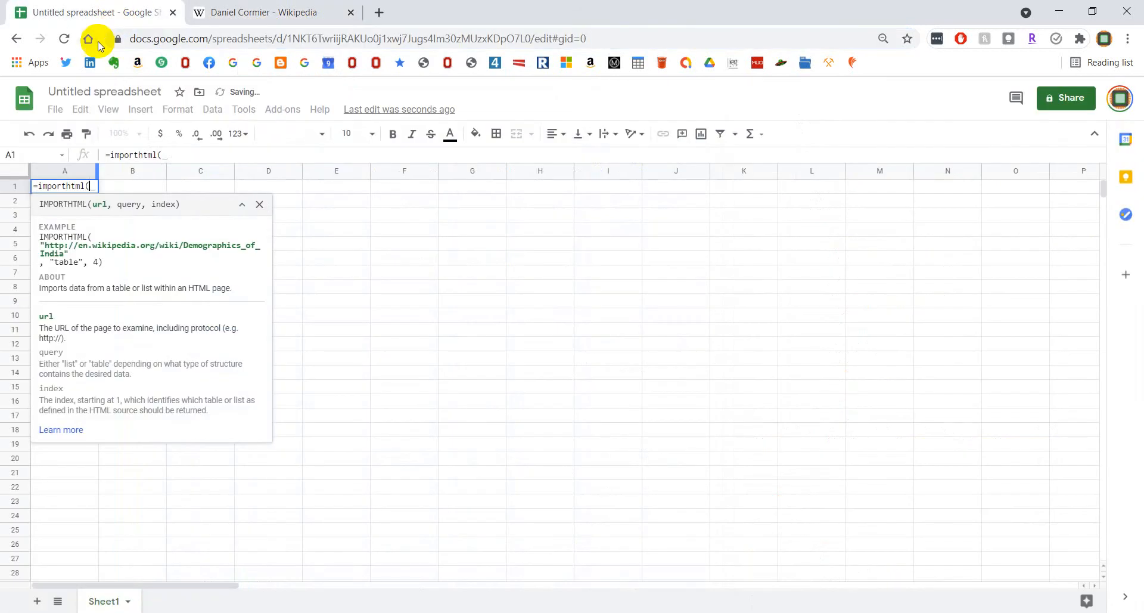
pyautogui.write('"')
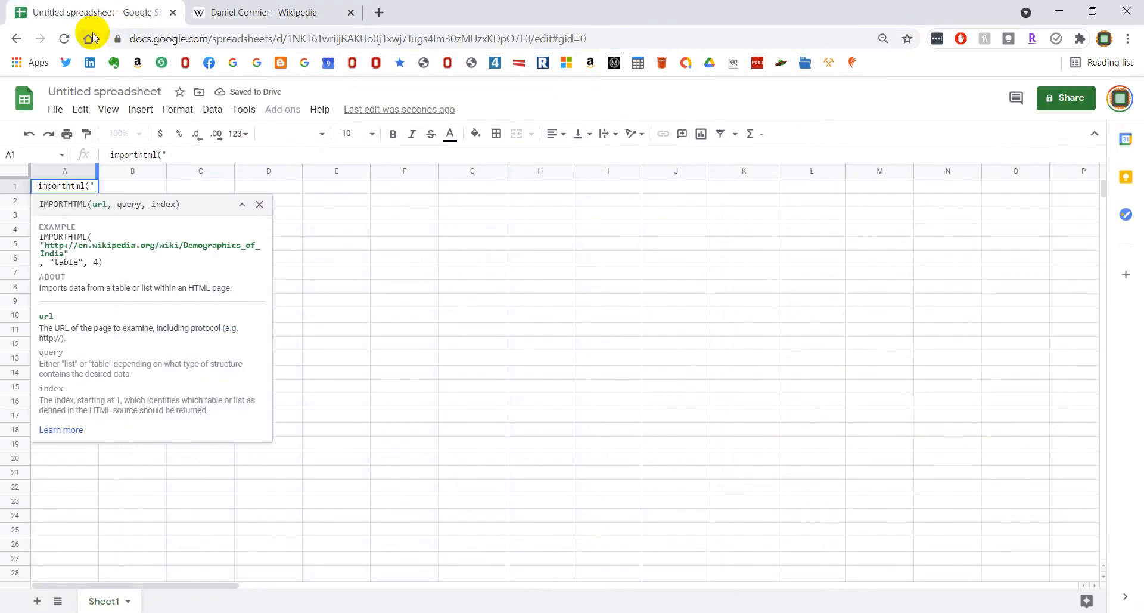
pyautogui.write('https://en.wikipedia.org/wiki/Daniel_Cormier')
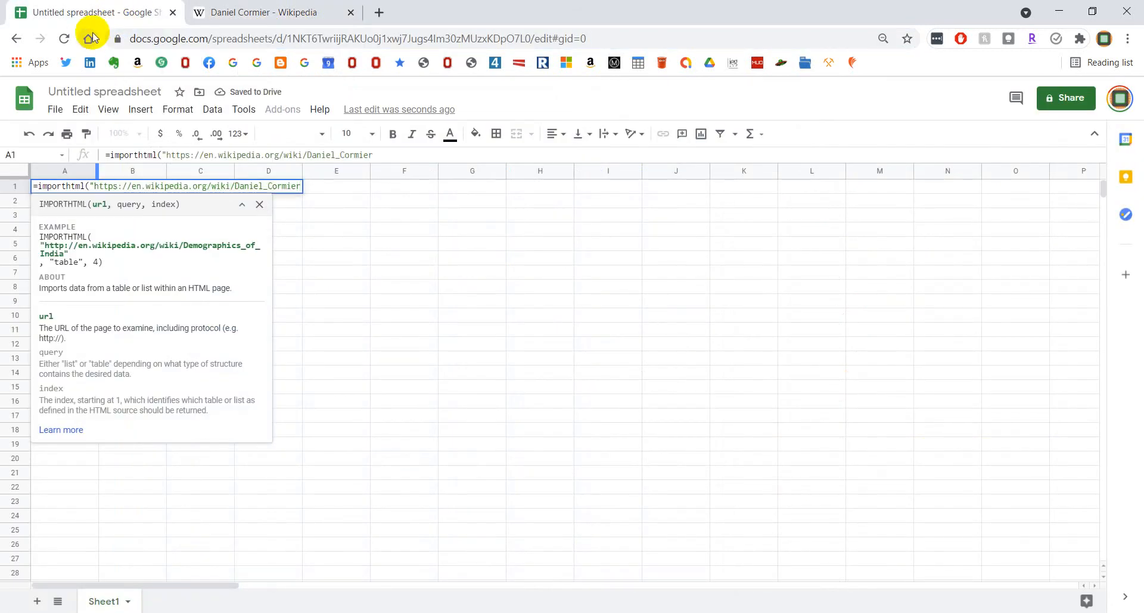
pyautogui.write(',"table"')
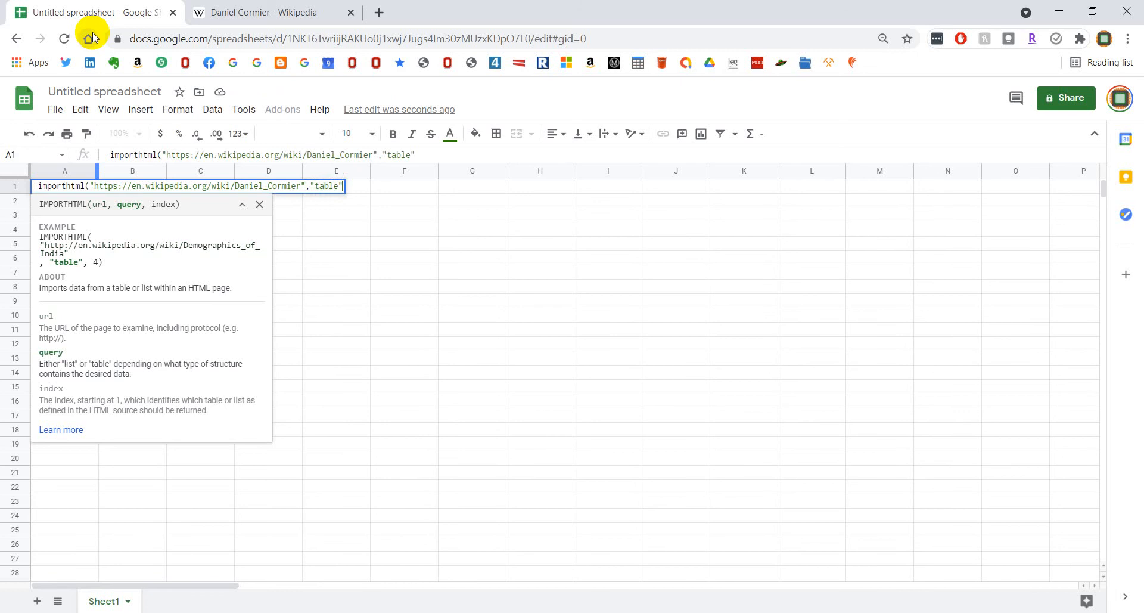
pyautogui.write(',')
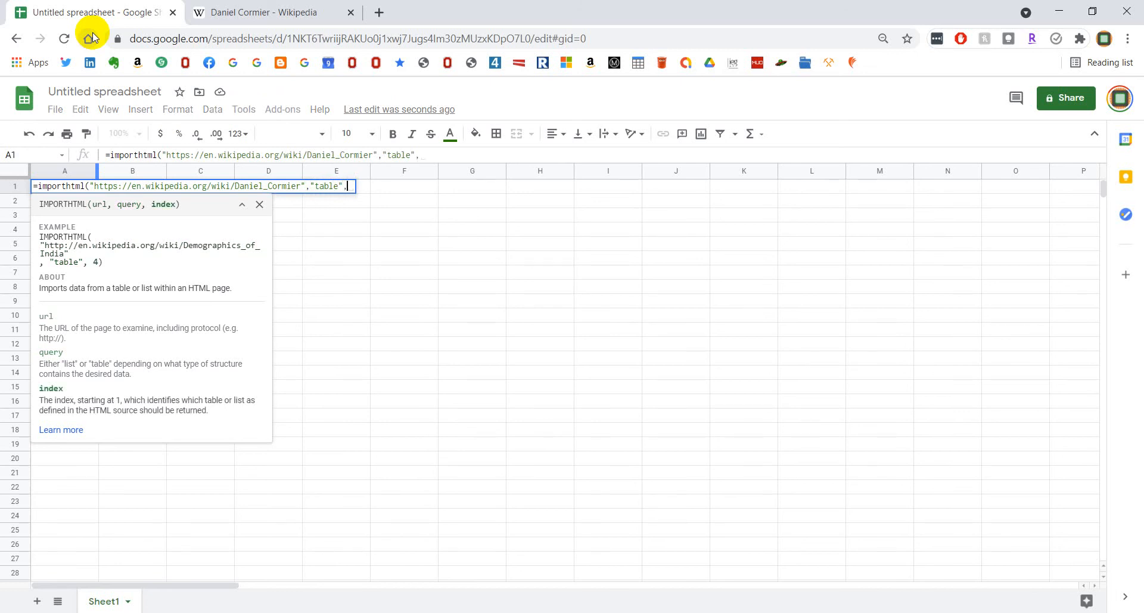
pyautogui.write('3')
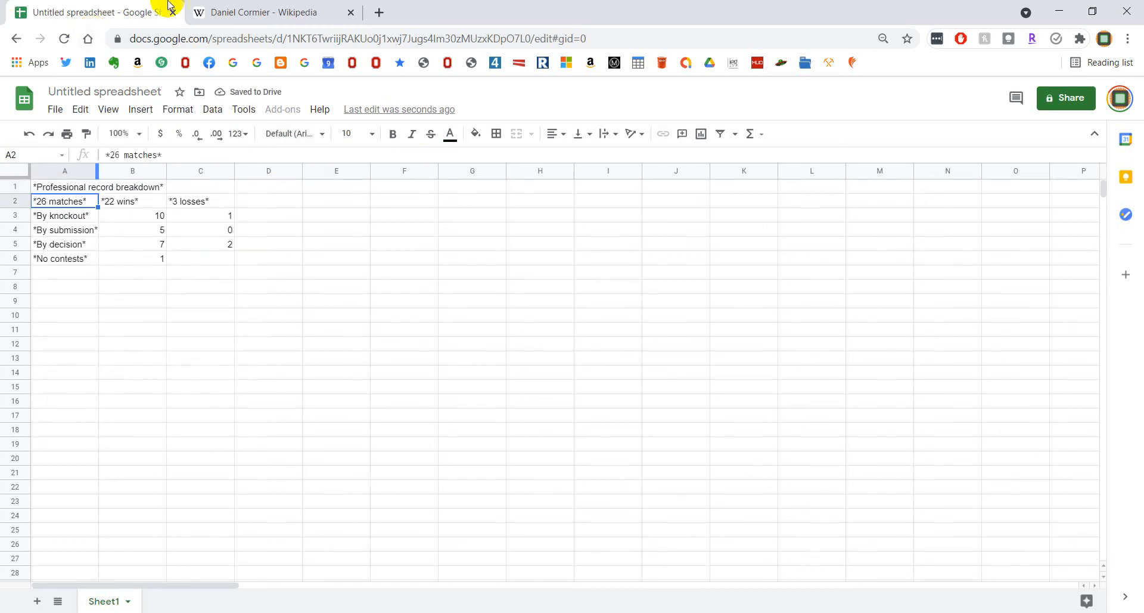
# - Compare the imported table with the Wikipedia page and return to the sheet
pyautogui.click(262, 12)
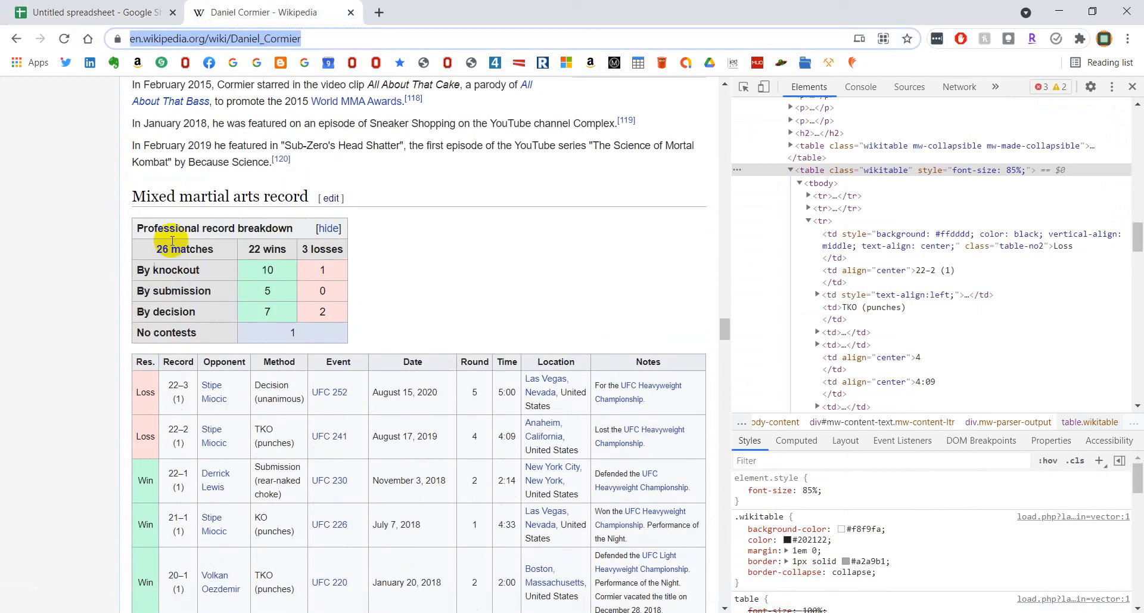
pyautogui.click(87, 12)
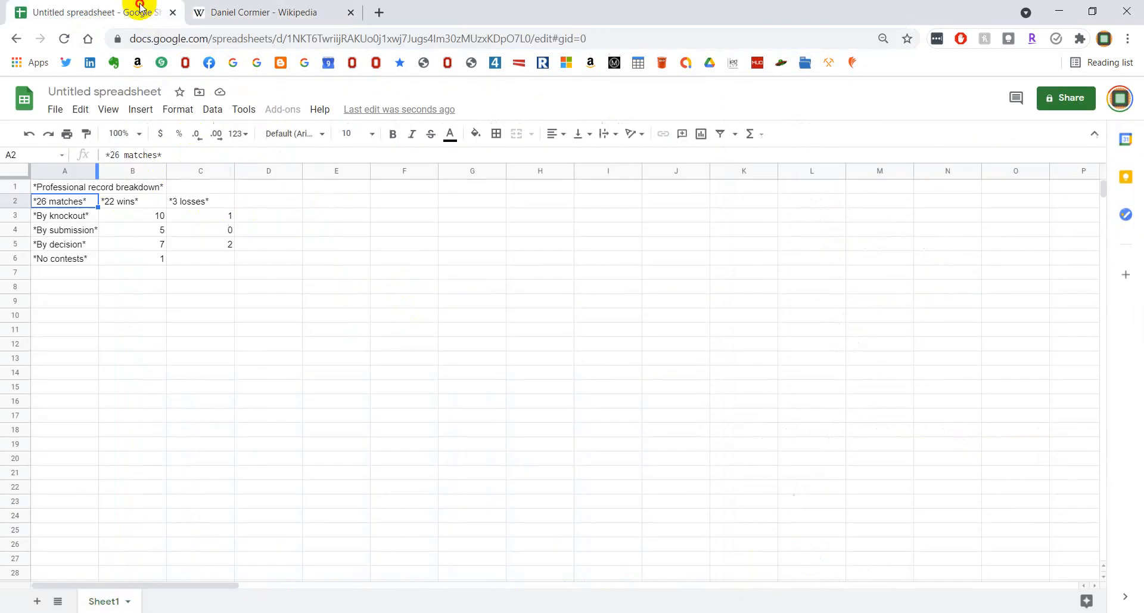
# - Change the IMPORTHTML table index from 3 to 4 to pull the full fight-by-fight record
pyautogui.click(64, 187)
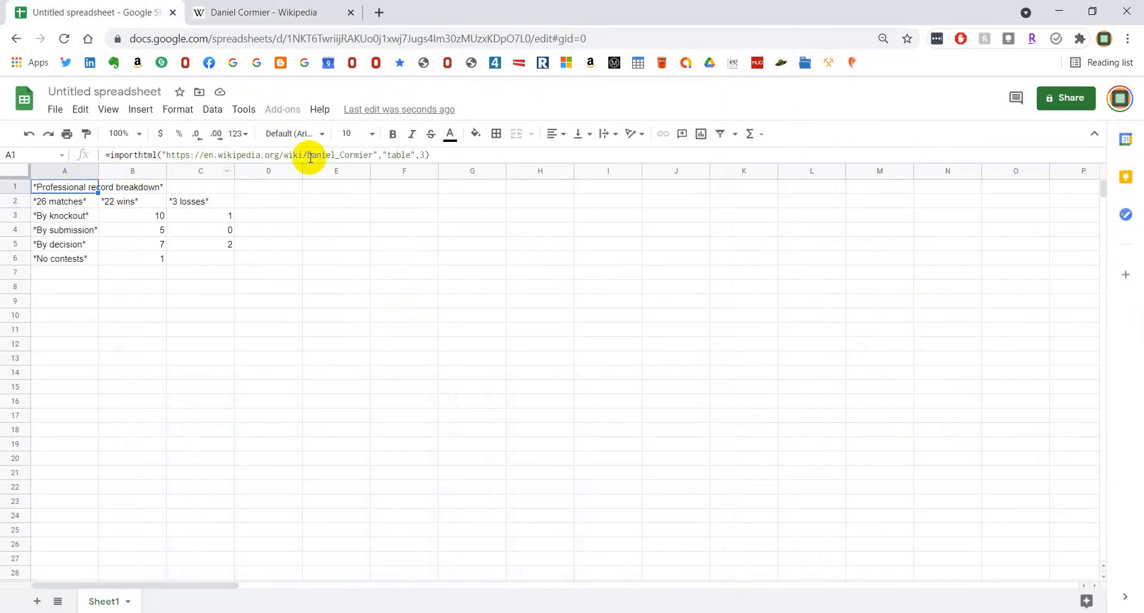
pyautogui.click(423, 154)
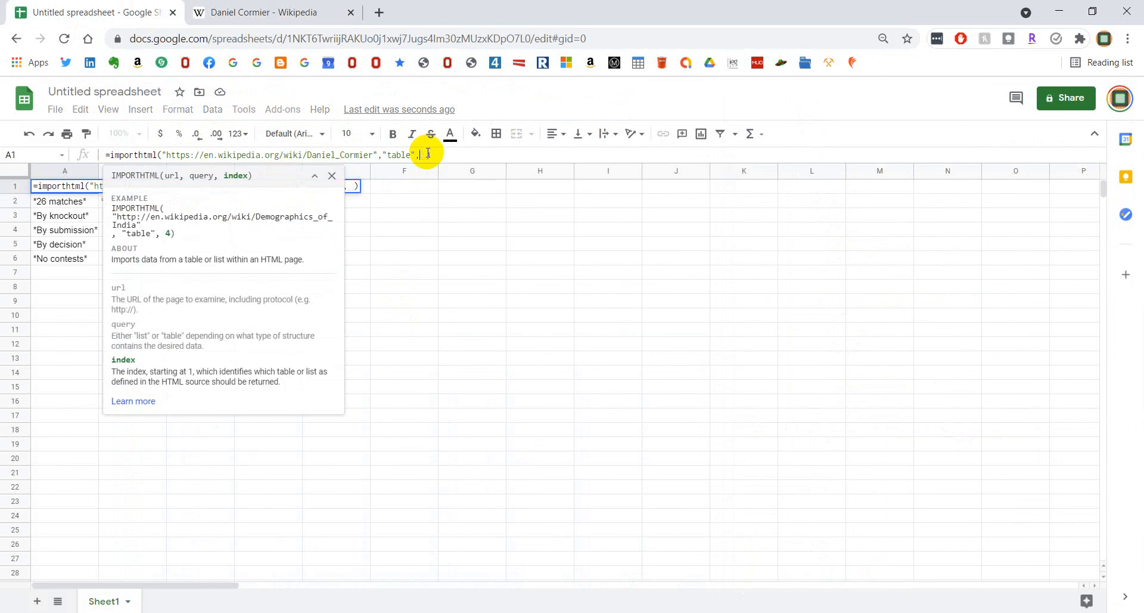
pyautogui.write('4)')
pyautogui.press('enter')
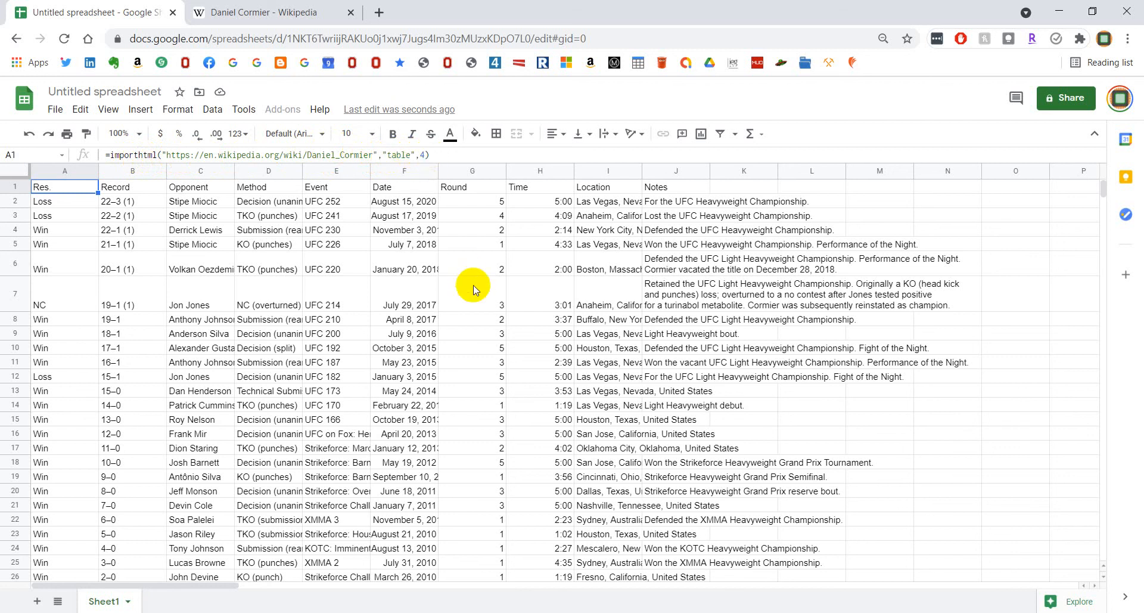
pyautogui.moveTo(440, 223)
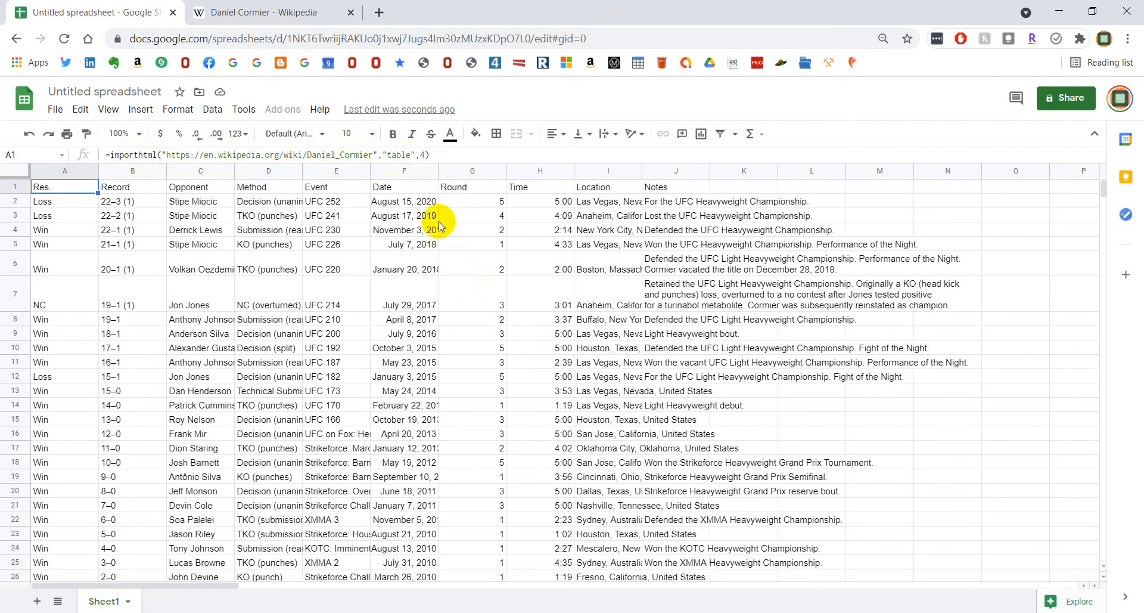
pyautogui.moveTo(427, 279)
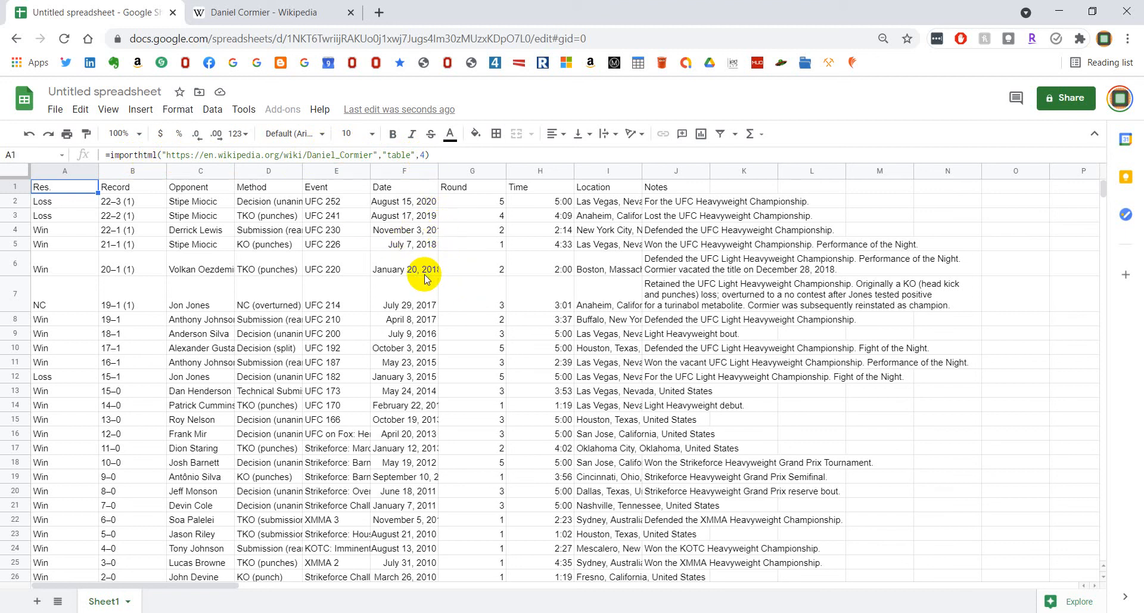